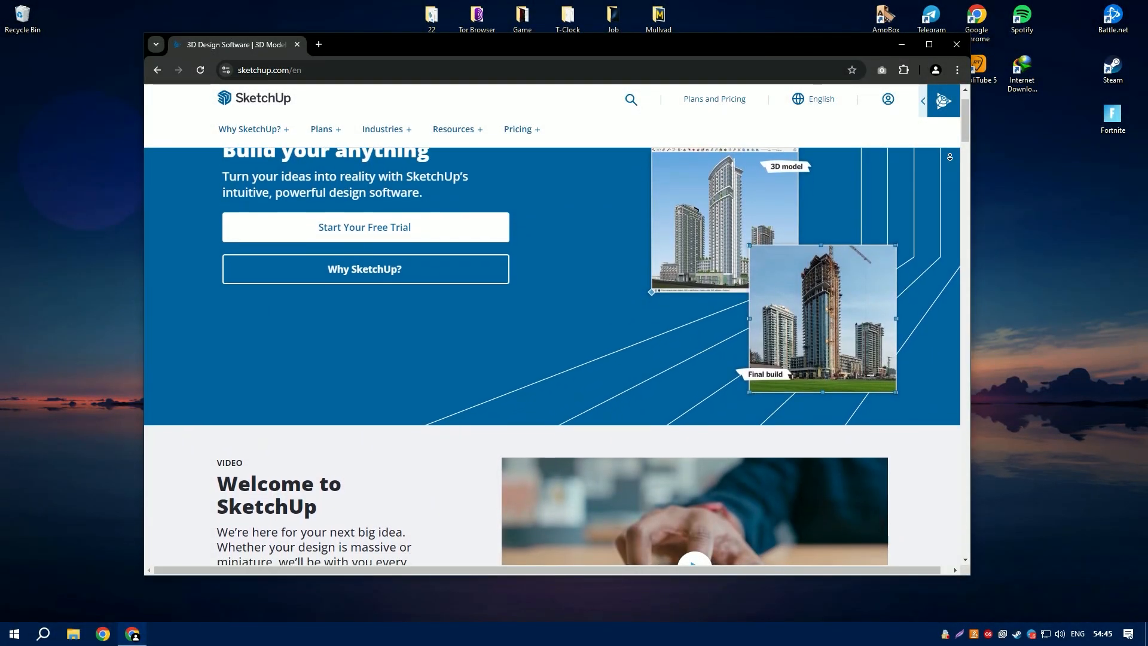
Scroll down through the view to locate the Example.rar archive.
{"action": "scroll", "scroll_direction": "down", "scroll_amount": 3}
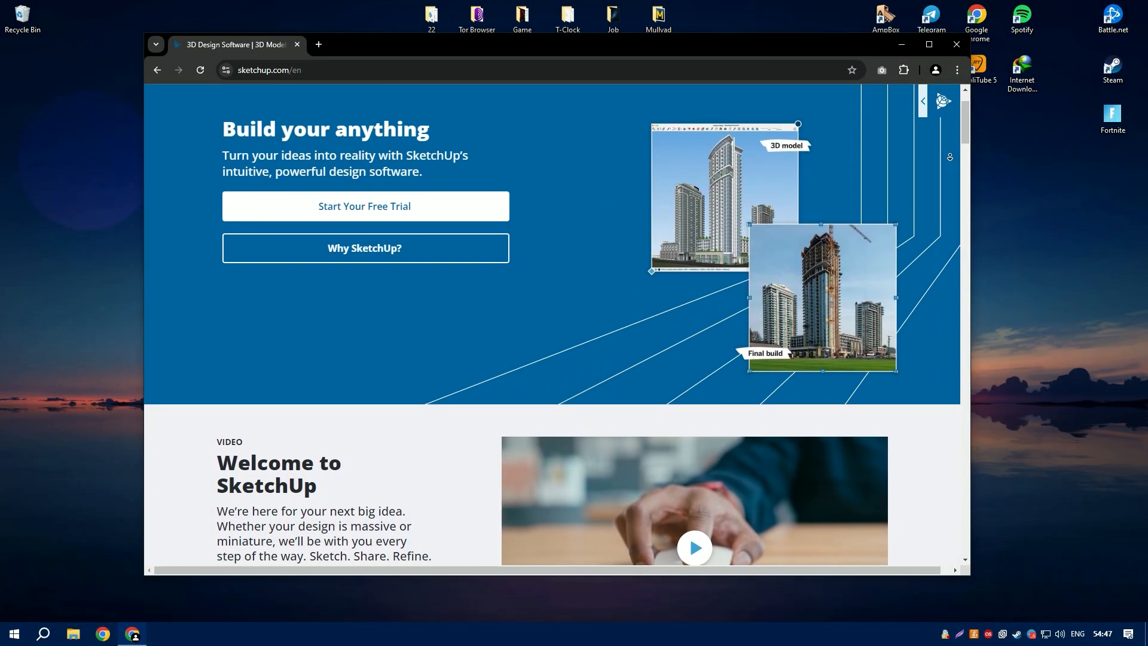
{"action": "scroll", "scroll_direction": "down", "scroll_amount": 3}
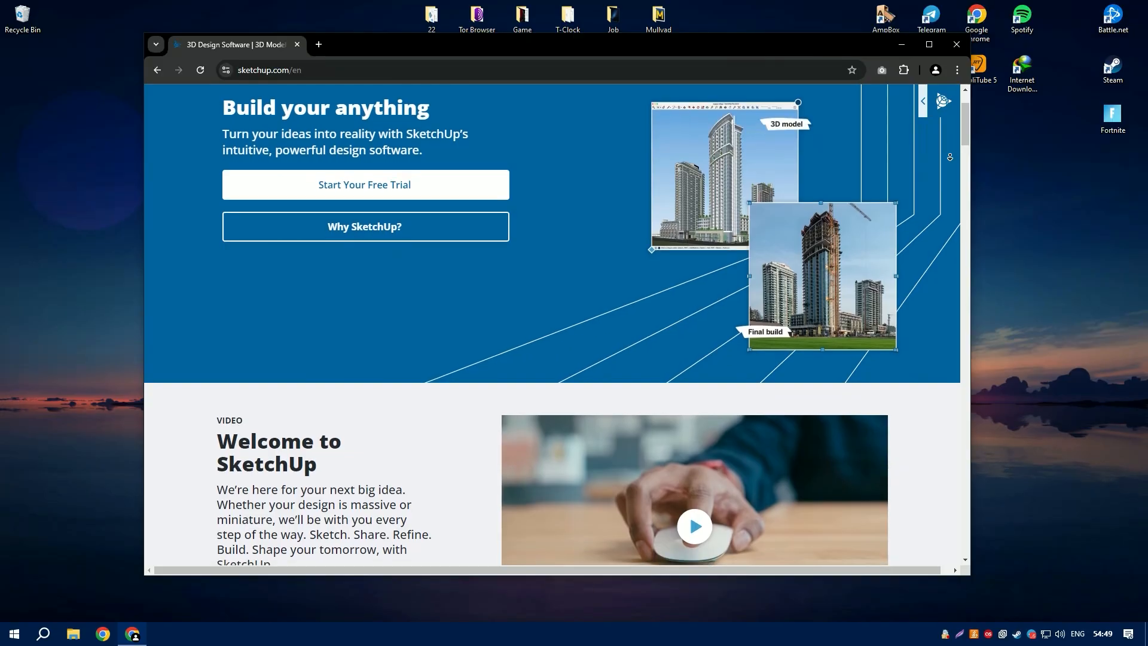
{"action": "scroll", "scroll_direction": "down", "scroll_amount": 3}
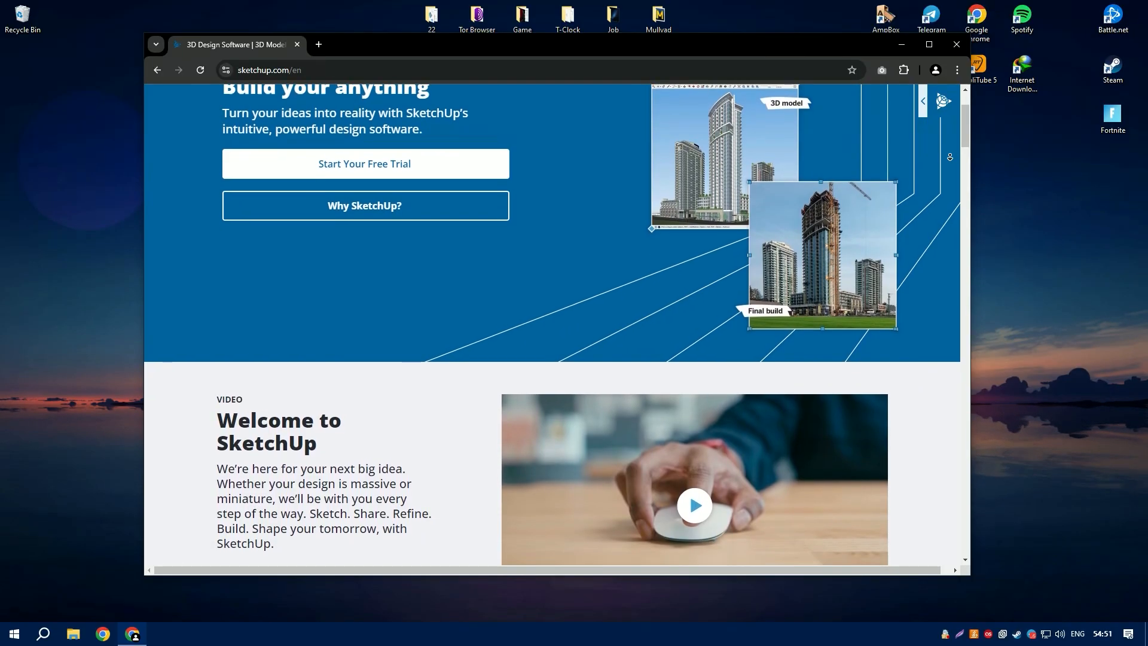
{"action": "scroll", "scroll_direction": "down", "scroll_amount": 3}
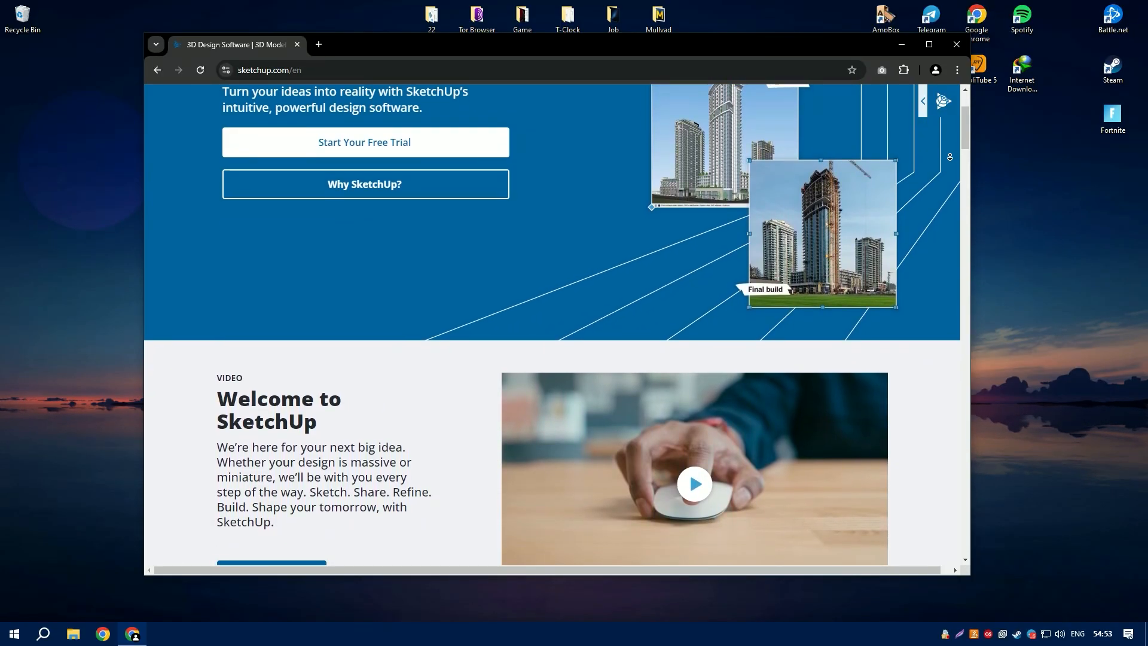
{"action": "scroll", "scroll_direction": "down", "scroll_amount": 3}
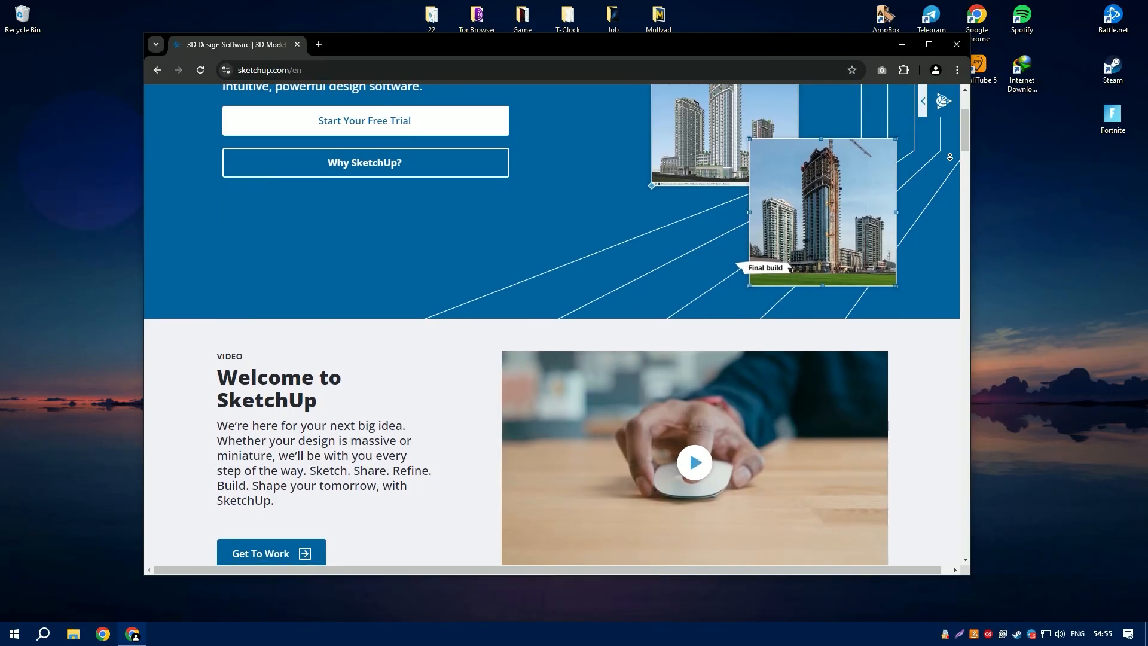
{"action": "scroll", "scroll_direction": "down", "scroll_amount": 3}
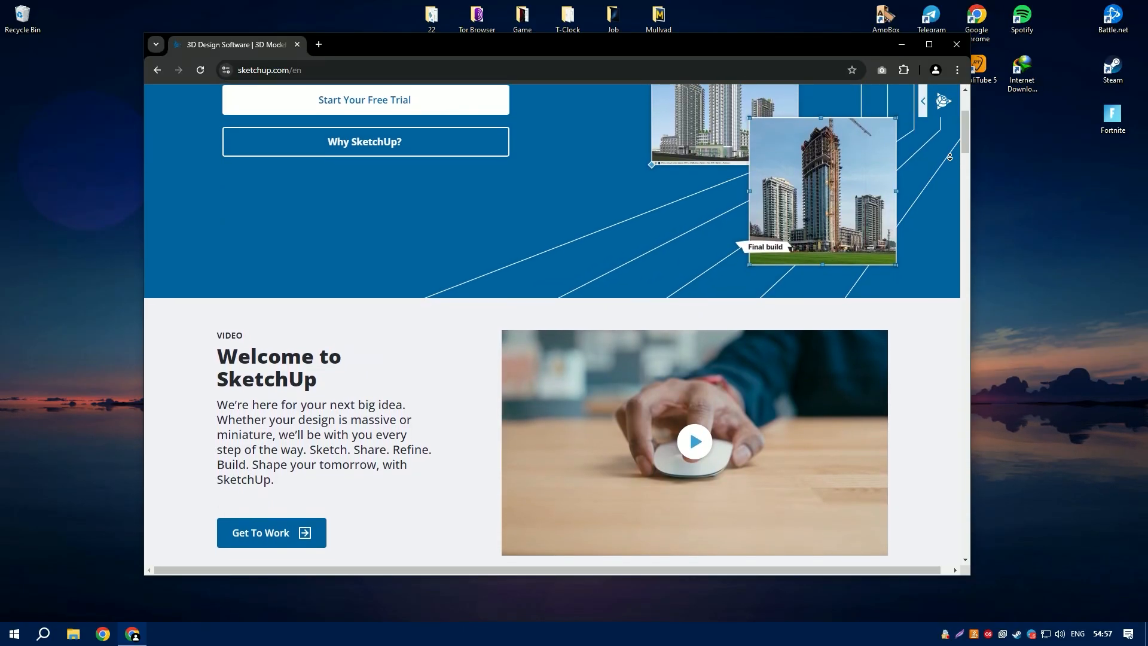
{"action": "scroll", "scroll_direction": "down", "scroll_amount": 3}
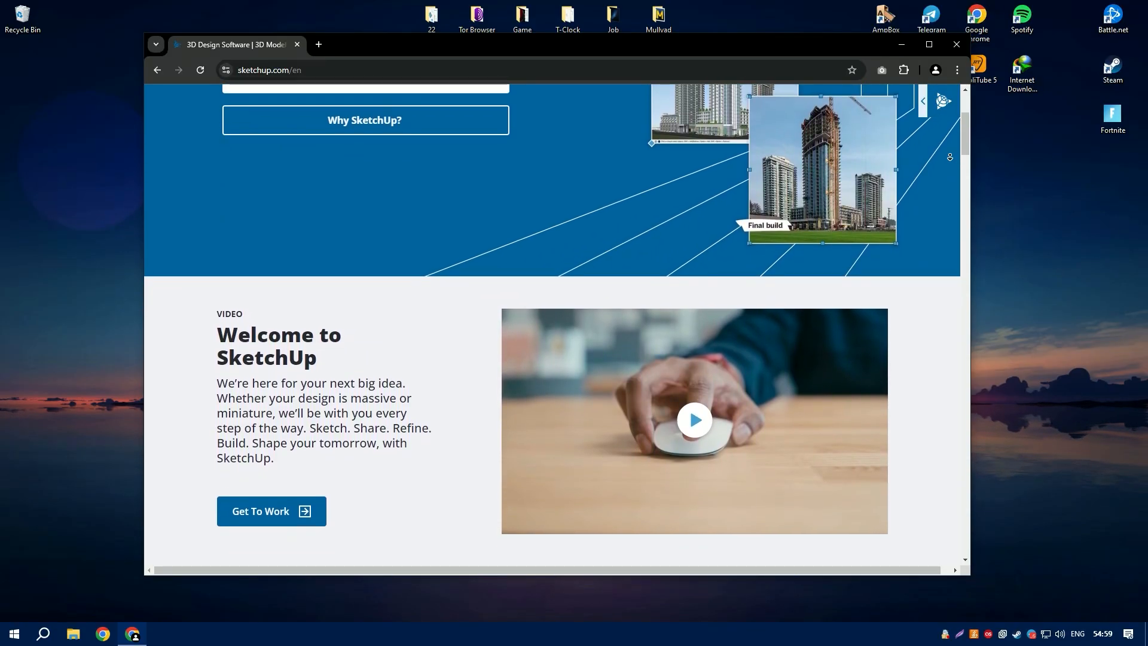
{"action": "scroll", "scroll_direction": "down", "scroll_amount": 3}
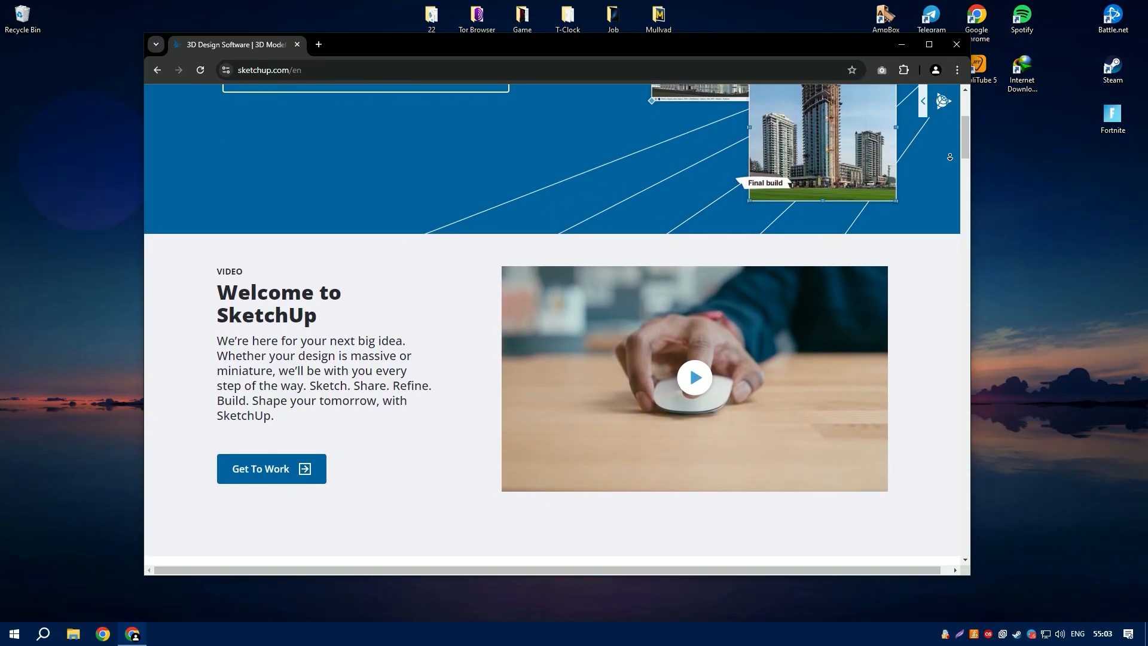
{"action": "scroll", "scroll_direction": "down", "scroll_amount": 3}
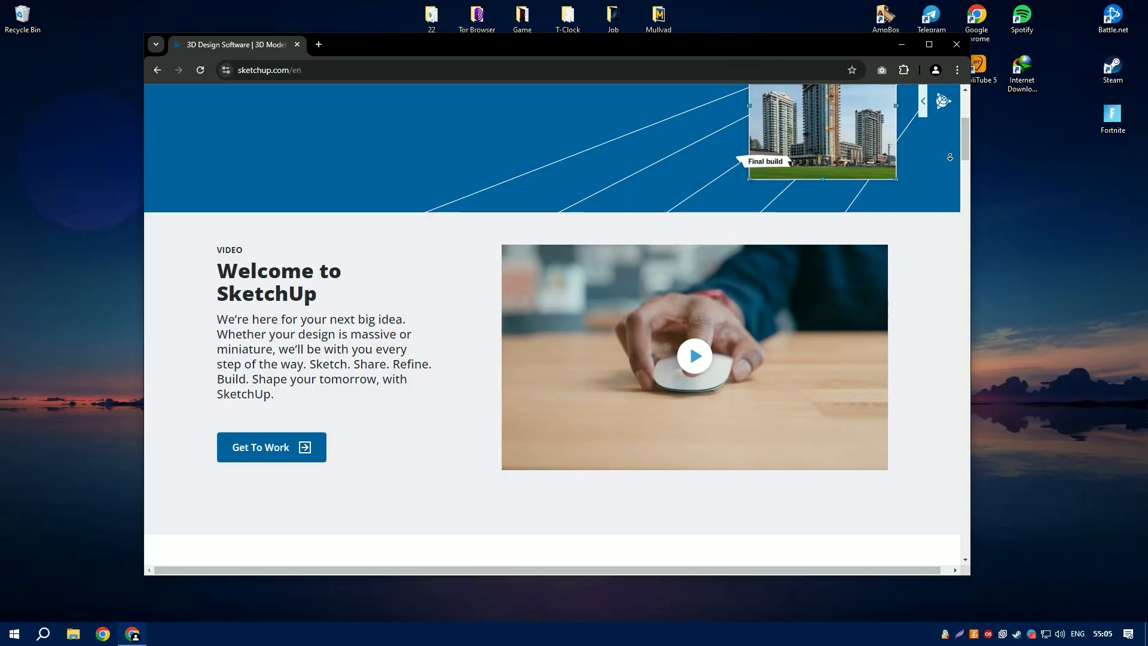
{"action": "scroll", "scroll_direction": "down", "scroll_amount": 3}
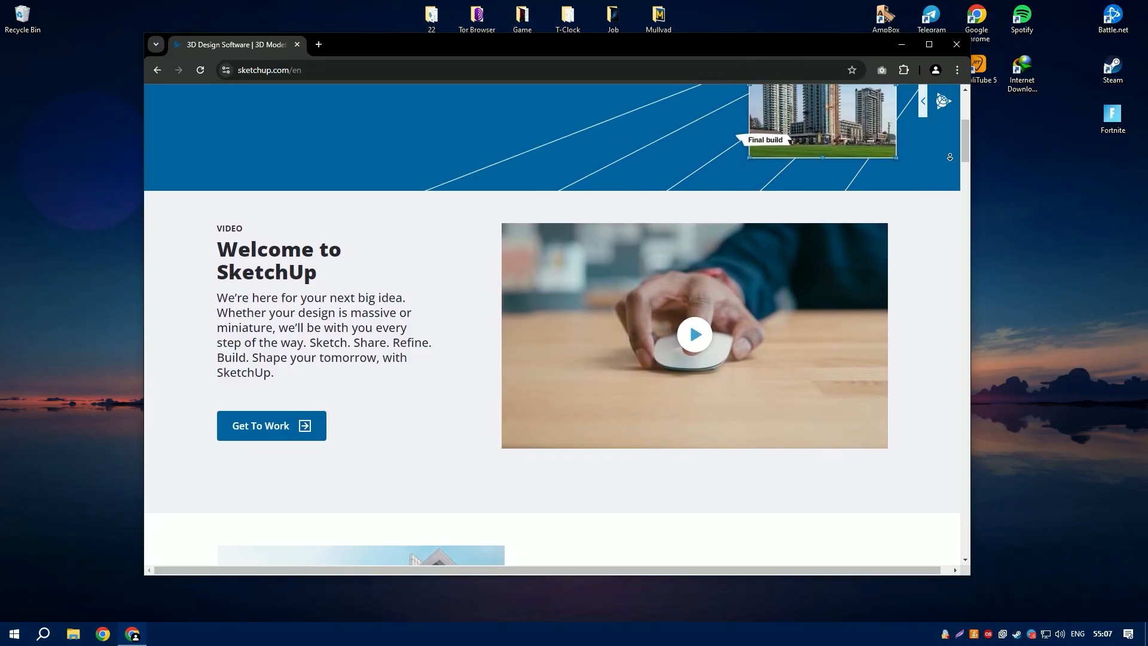
{"action": "scroll", "scroll_direction": "down", "scroll_amount": 3}
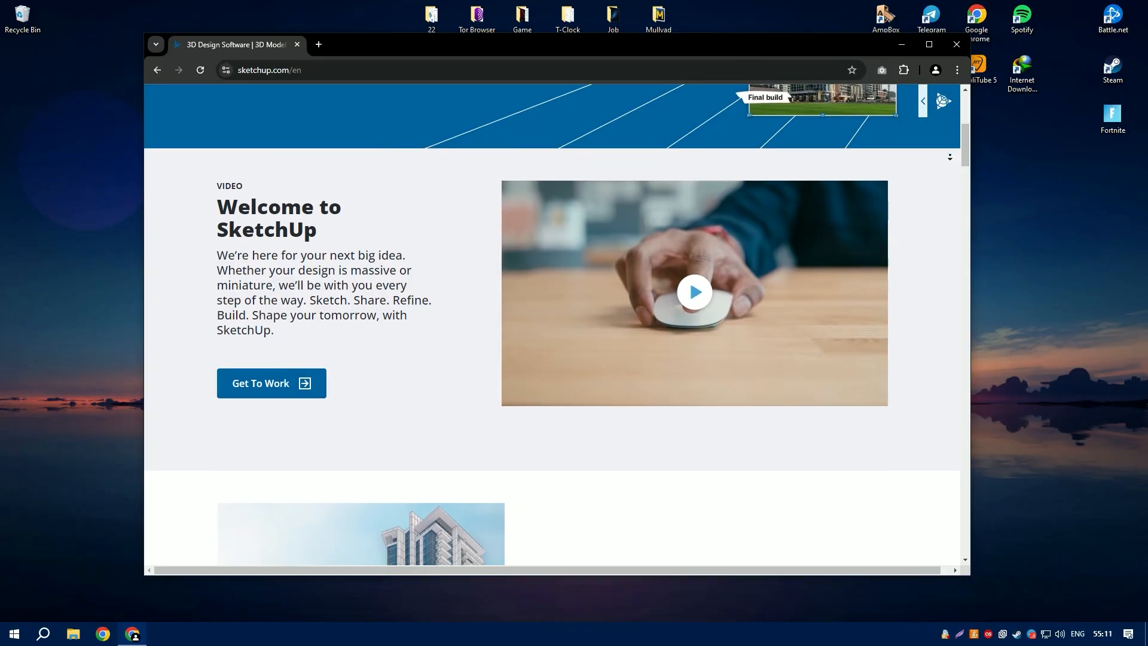
{"action": "scroll", "scroll_direction": "down", "scroll_amount": 3}
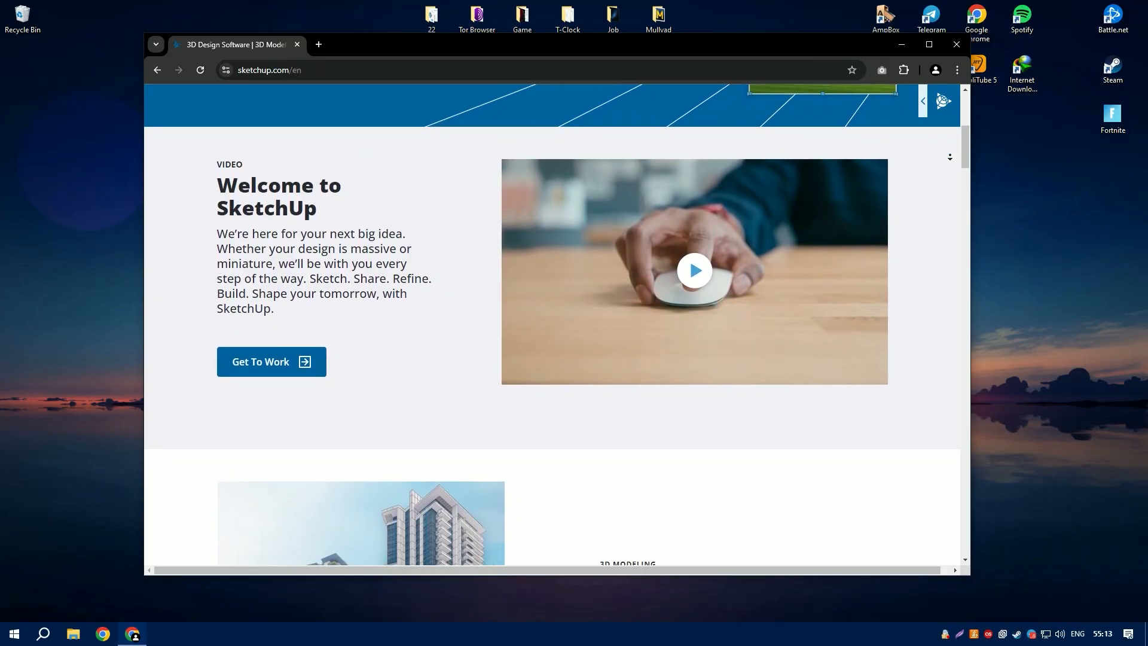
{"action": "scroll", "scroll_direction": "down", "scroll_amount": 3}
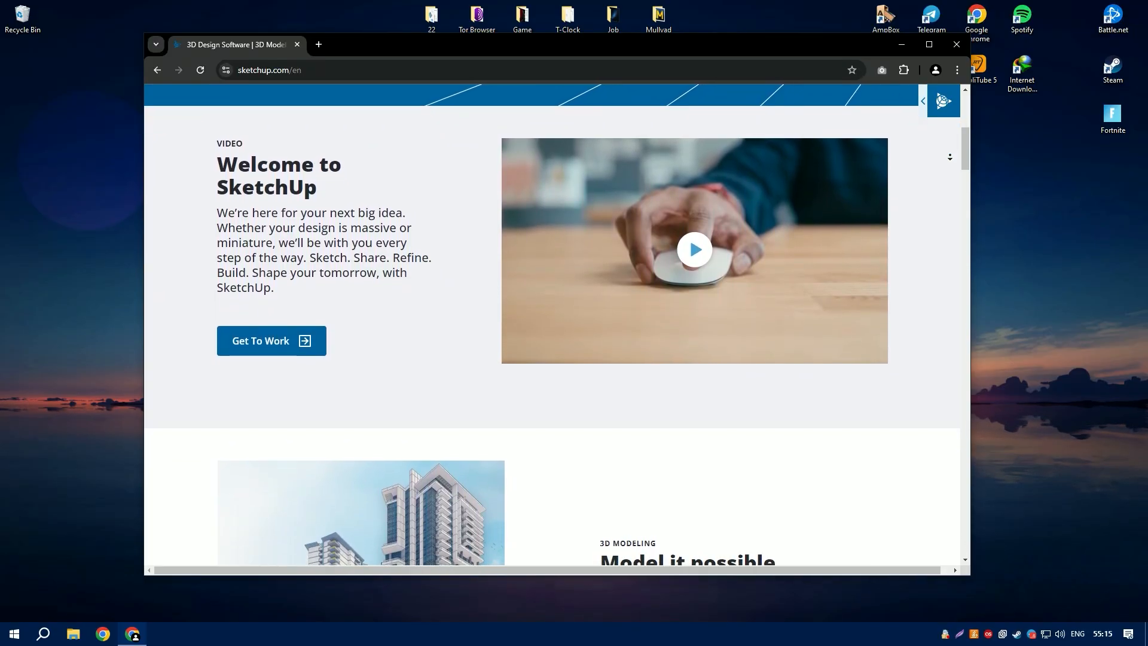
{"action": "scroll", "scroll_direction": "down", "scroll_amount": 3}
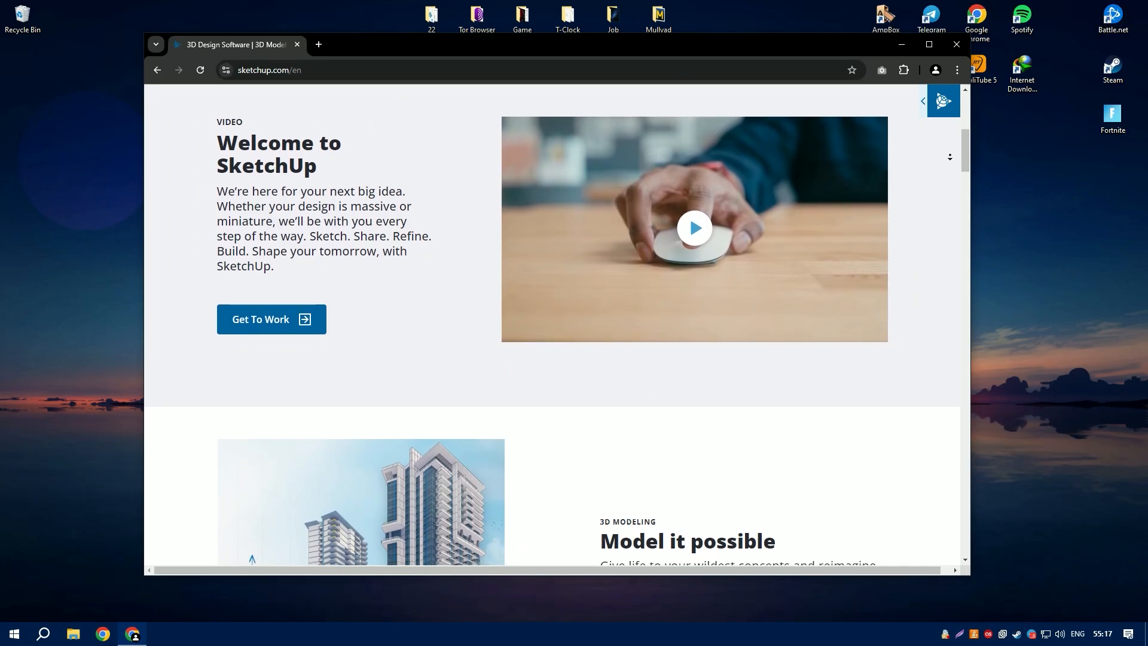
{"action": "scroll", "scroll_direction": "down", "scroll_amount": 3}
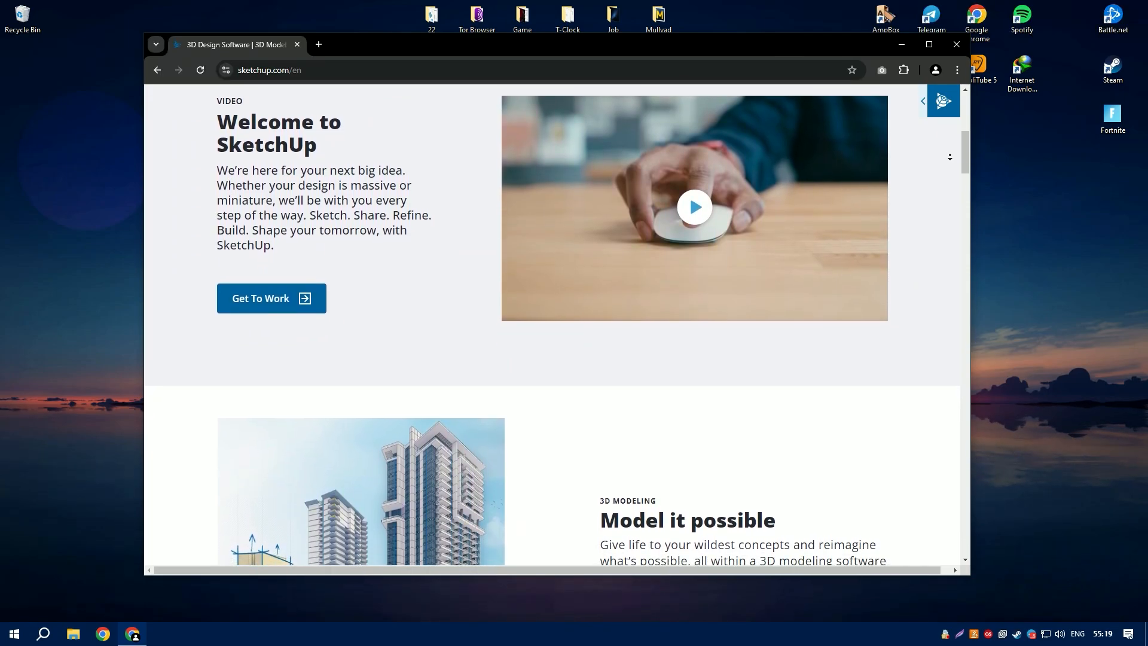
{"action": "scroll", "scroll_direction": "down", "scroll_amount": 3}
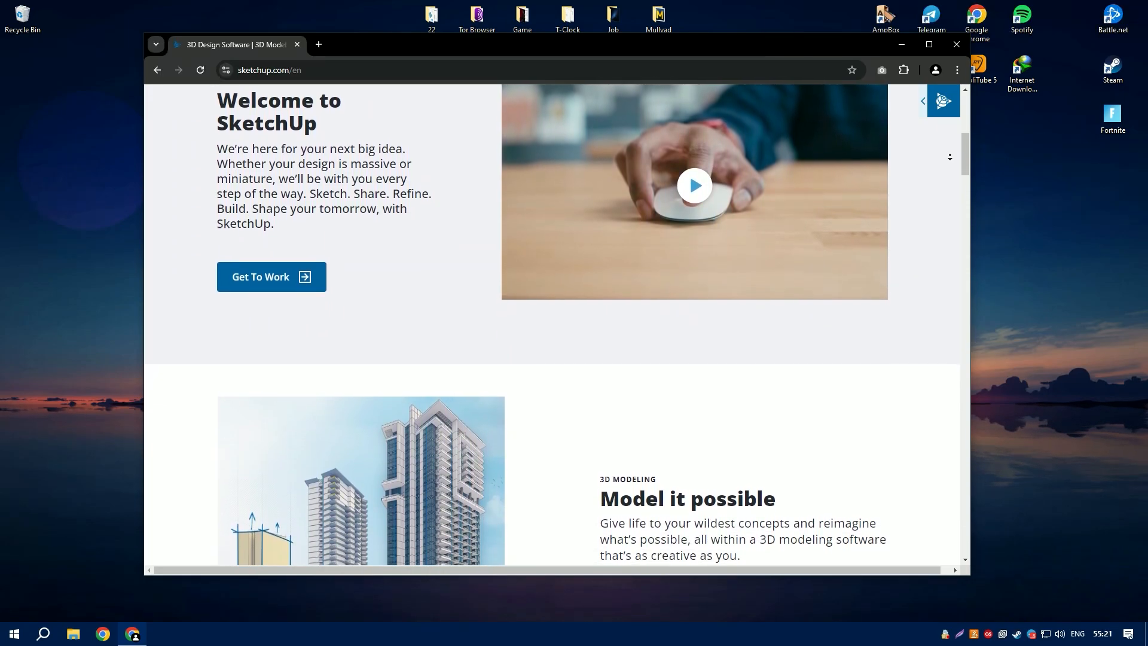
{"action": "scroll", "scroll_direction": "down", "scroll_amount": 3}
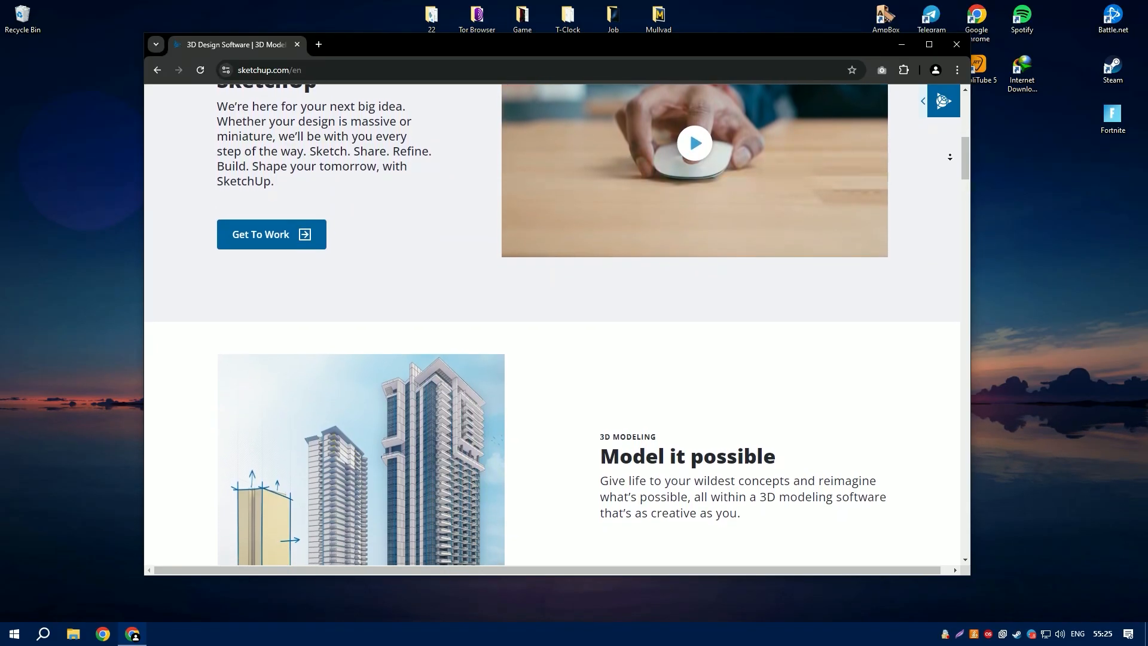
{"action": "scroll", "scroll_direction": "down", "scroll_amount": 3}
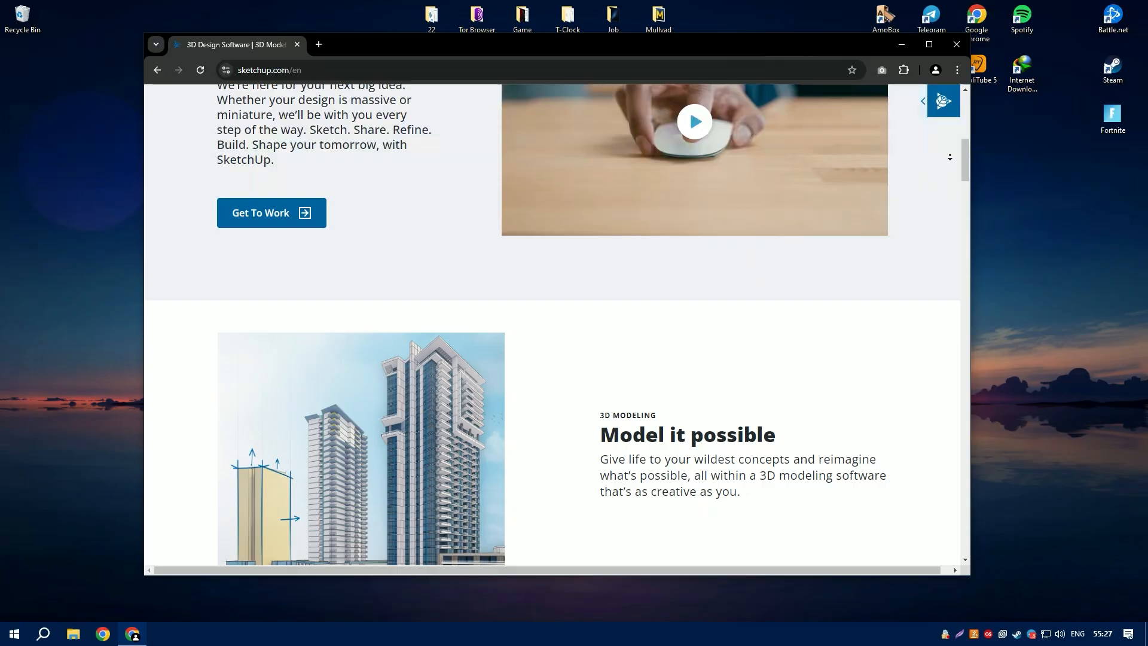
{"action": "scroll", "scroll_direction": "down", "scroll_amount": 3}
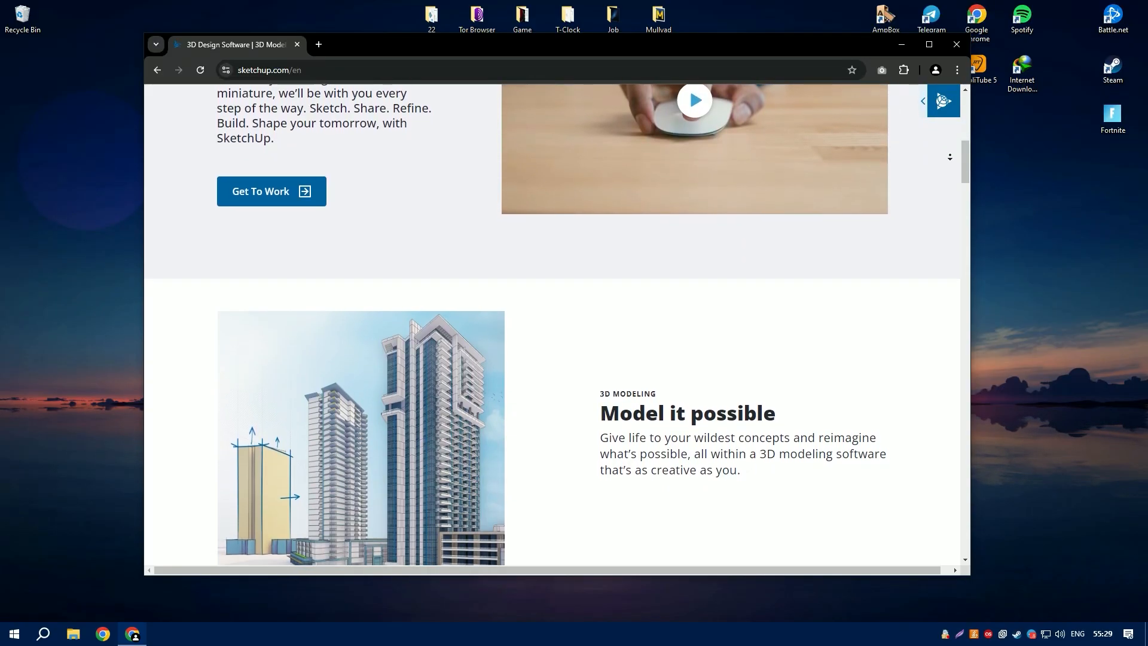
{"action": "scroll", "scroll_direction": "down", "scroll_amount": 3}
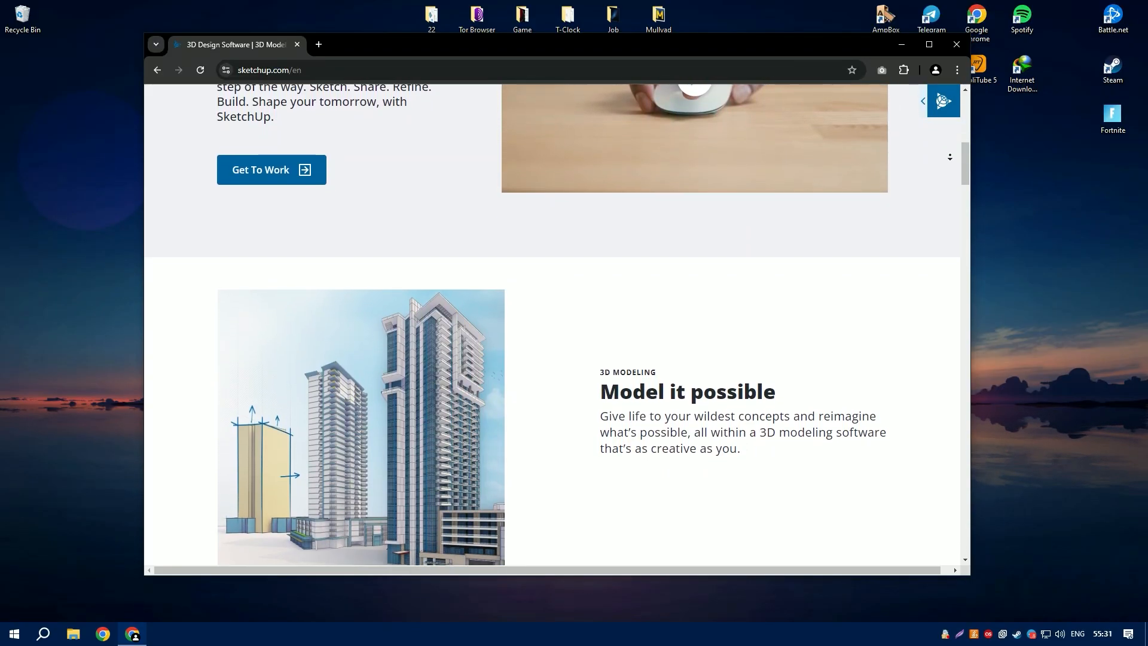
{"action": "scroll", "scroll_direction": "down", "scroll_amount": 3}
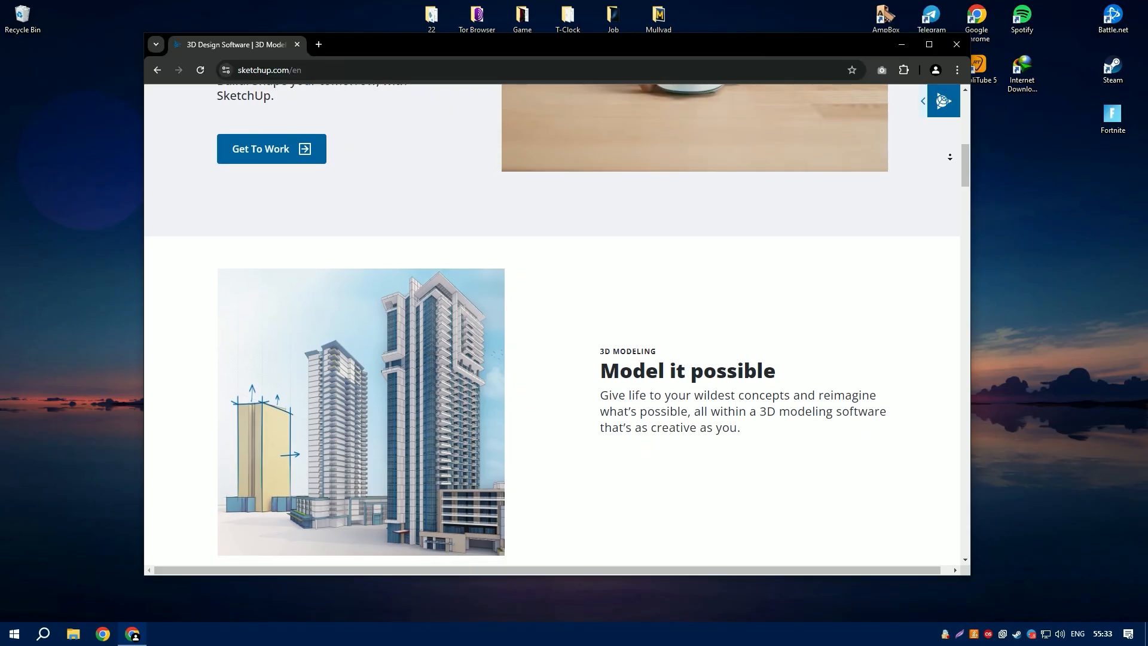
{"action": "scroll", "scroll_direction": "down", "scroll_amount": 3}
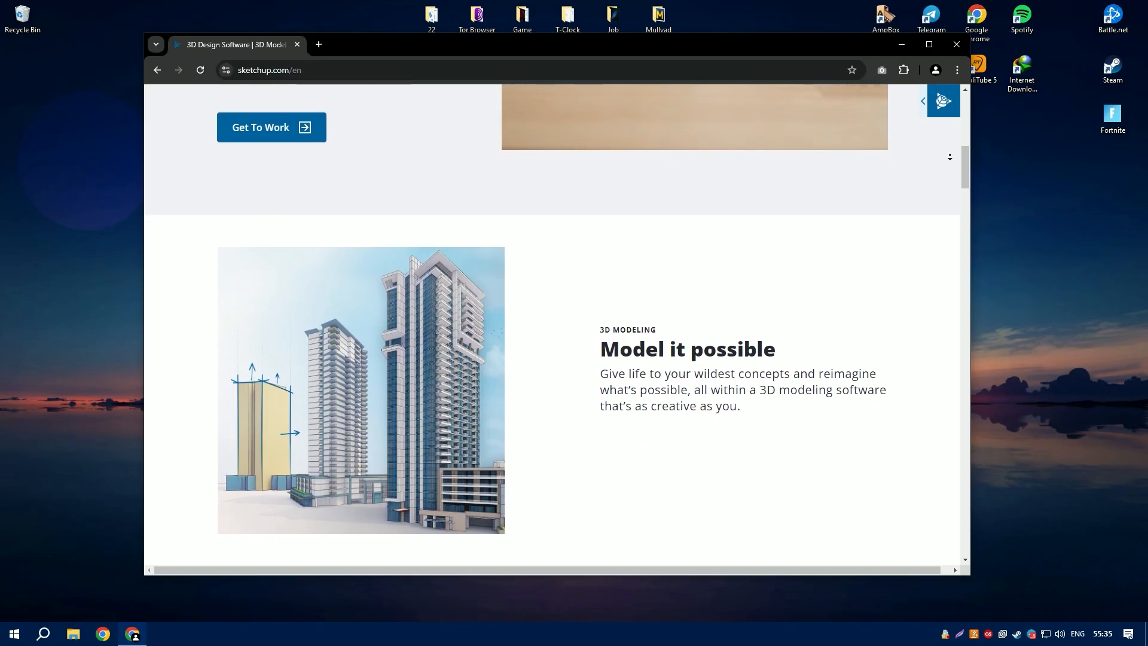
{"action": "scroll", "scroll_direction": "down", "scroll_amount": 3}
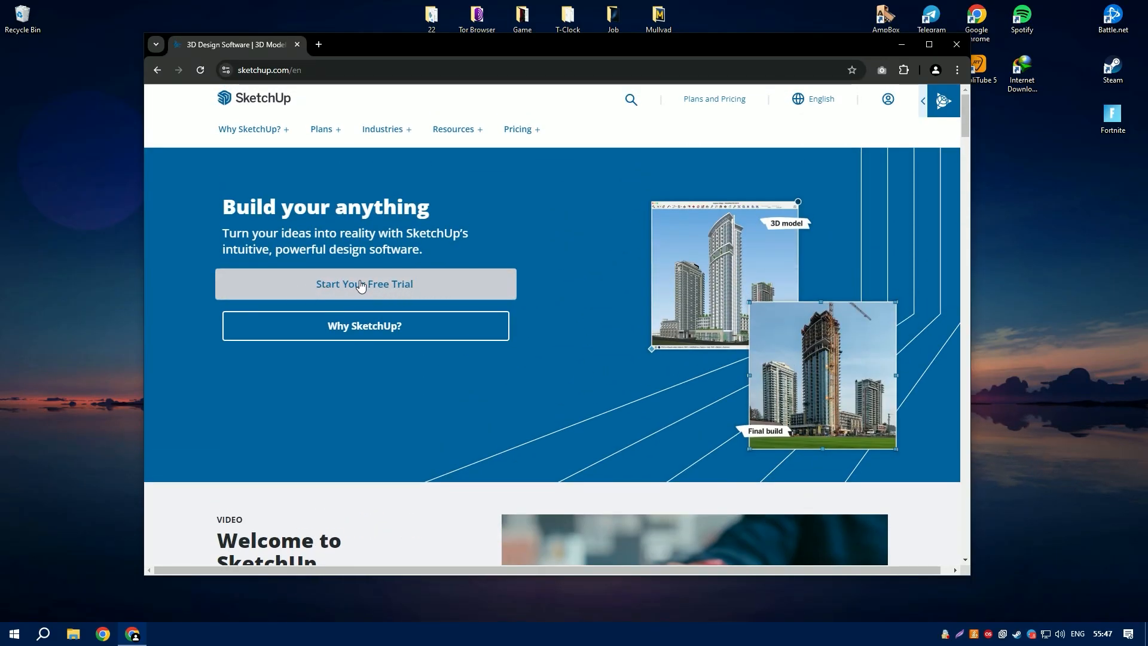
{"action": "mouse_move", "coordinate": [427, 289]}
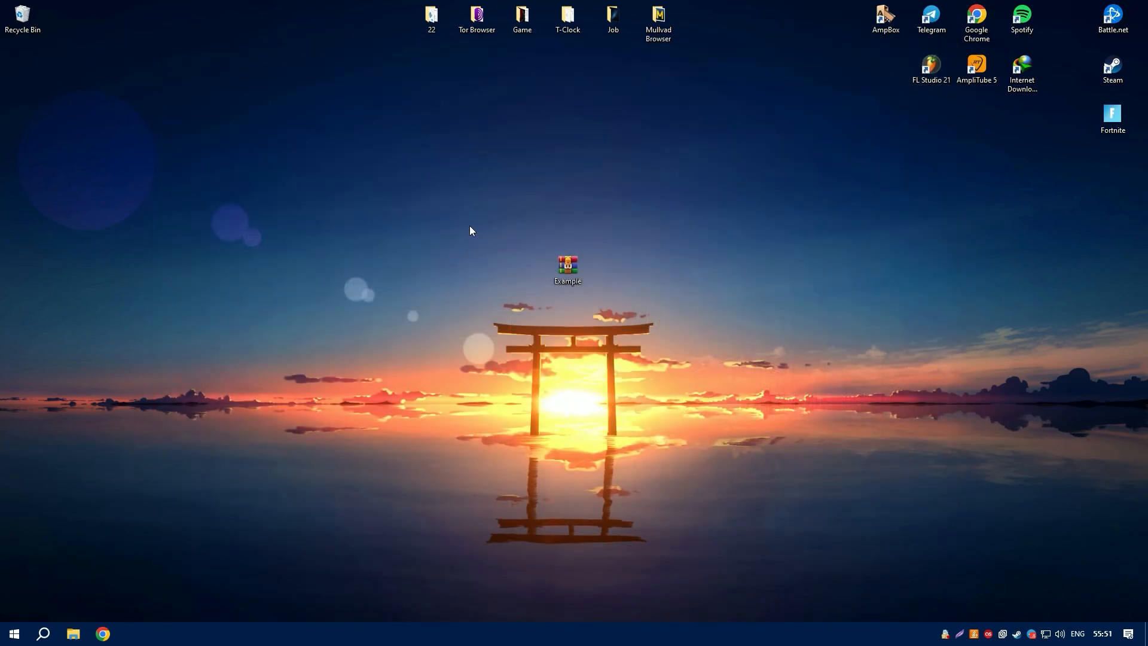
{"action": "mouse_move", "coordinate": [547, 222]}
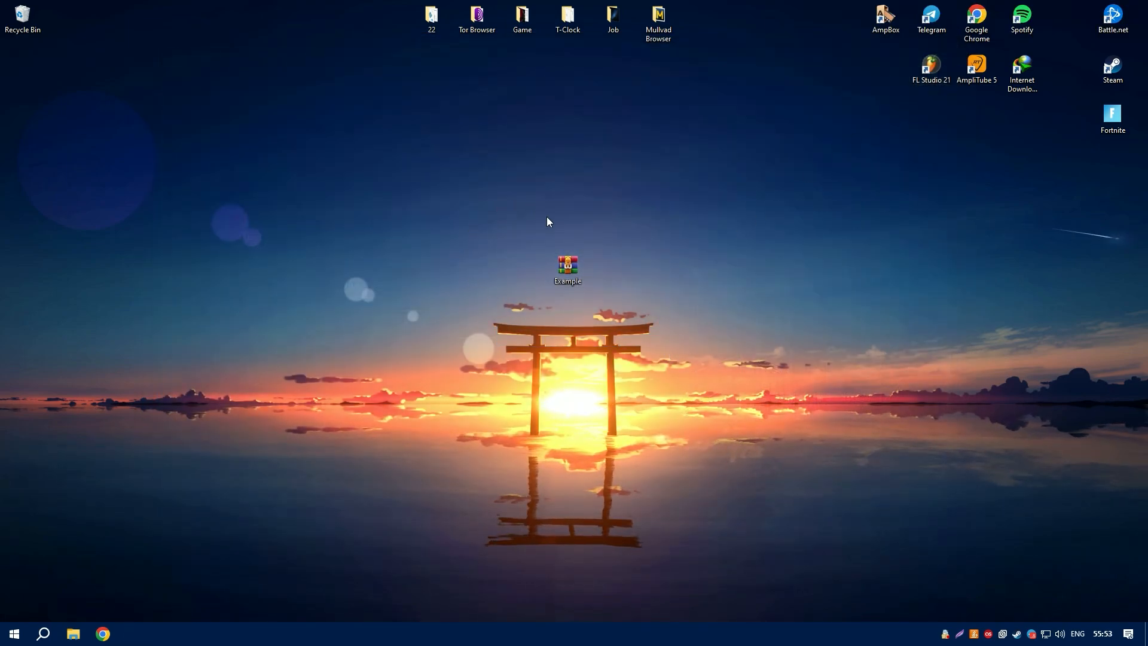
Open Example.rar with its password, extract the Installer folder to the desktop, and close WinRAR.
{"action": "double_click", "coordinate": [567, 267]}
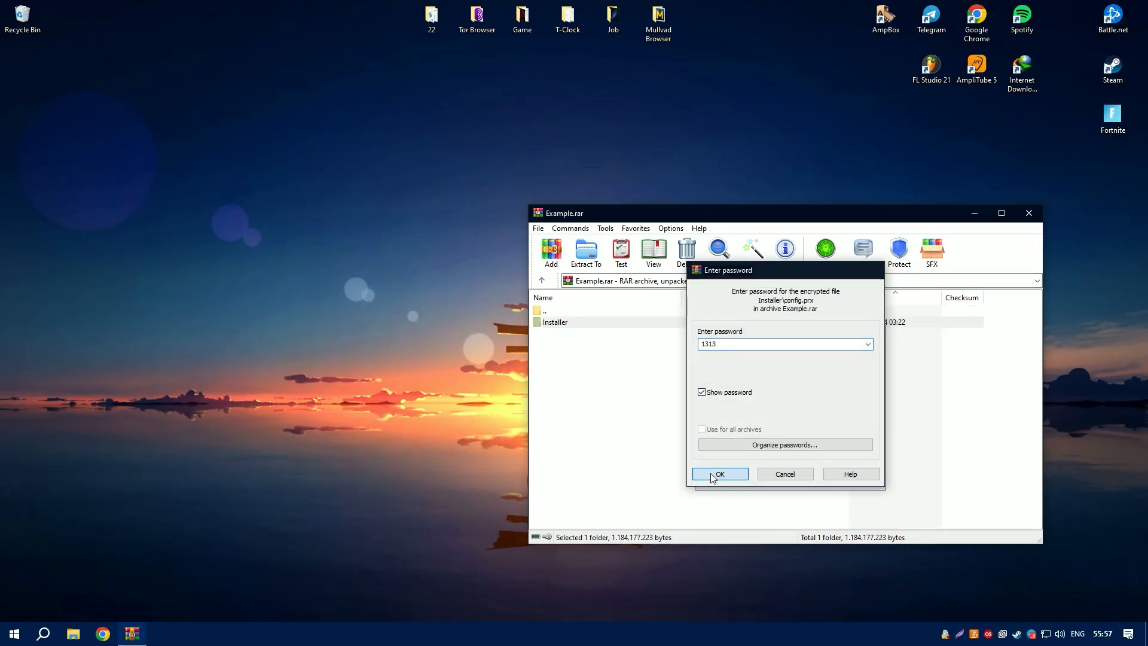
{"action": "left_click", "coordinate": [719, 473]}
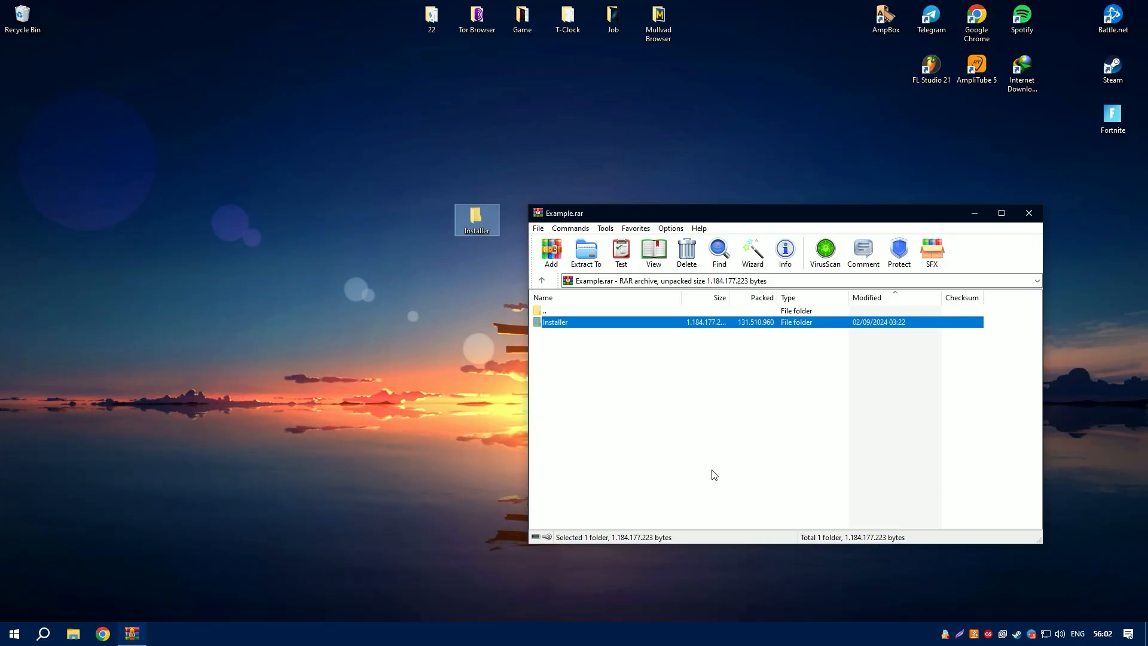
{"action": "left_click", "coordinate": [1028, 213]}
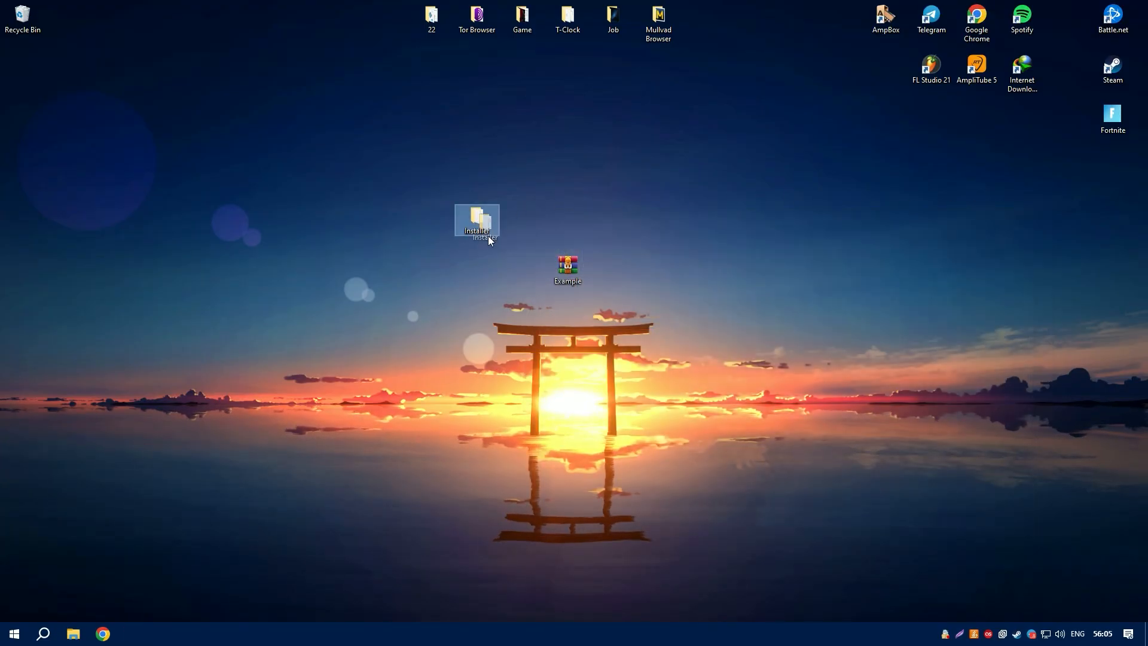
Open the desktop Installer folder and run Setup to reach the language selection console.
{"action": "double_click", "coordinate": [476, 223]}
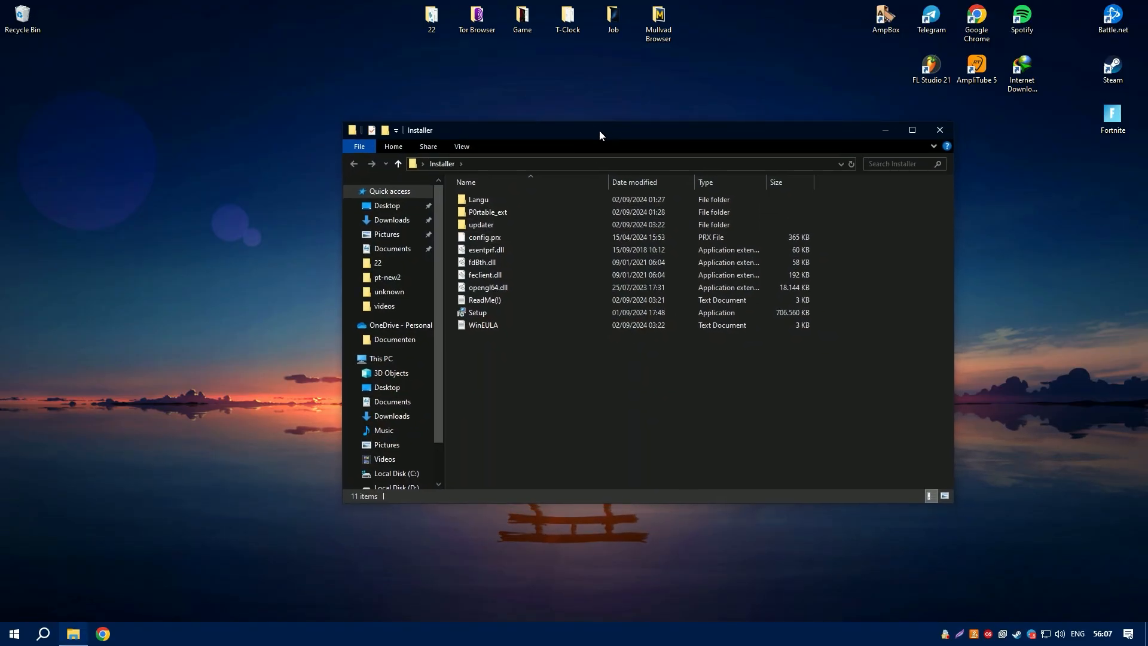
{"action": "double_click", "coordinate": [476, 313]}
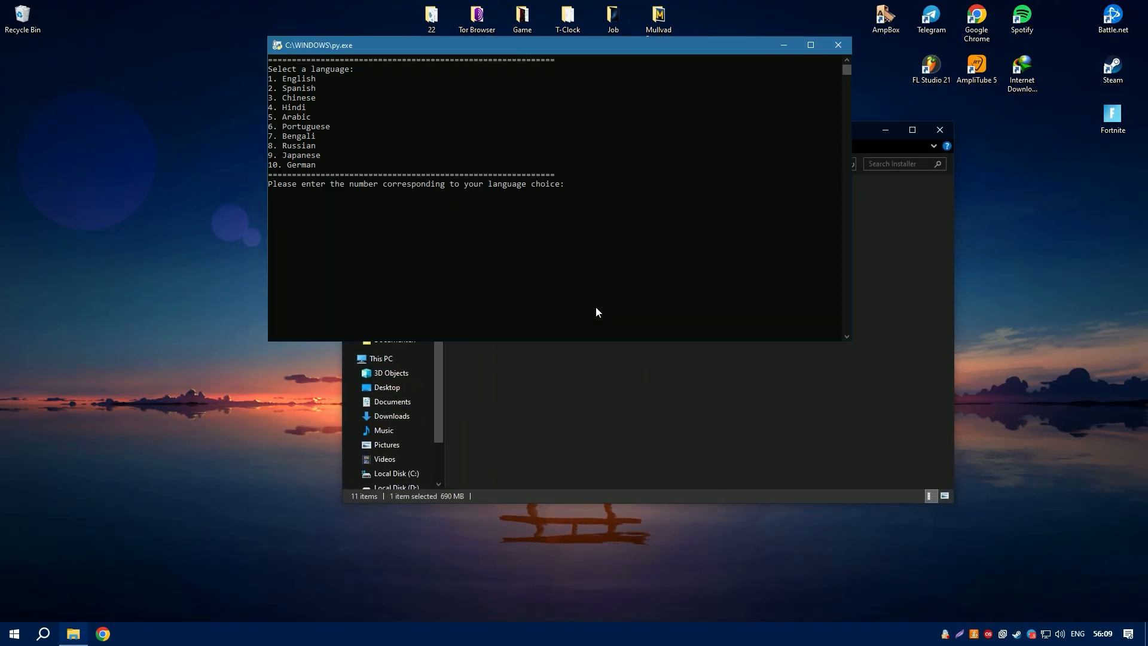